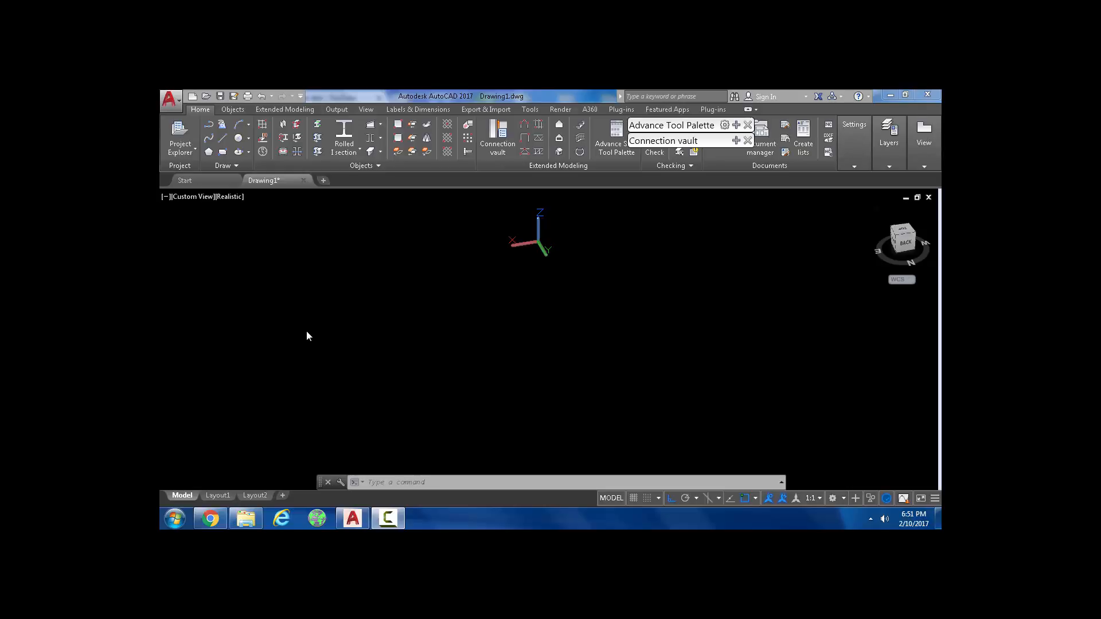
mouse_move(517, 349)
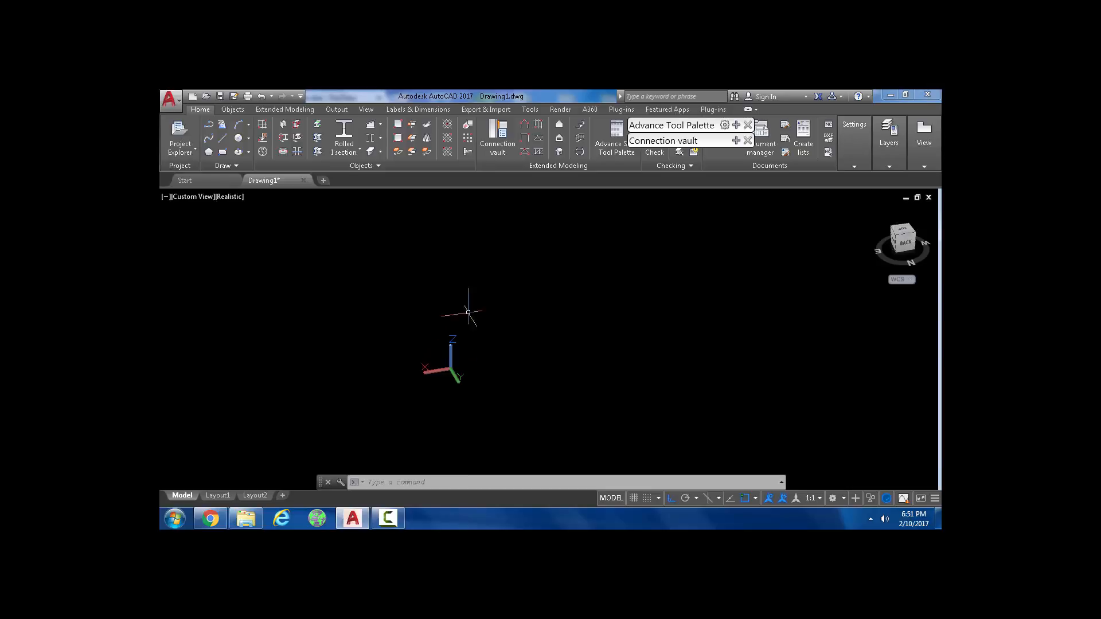
mouse_move(436, 331)
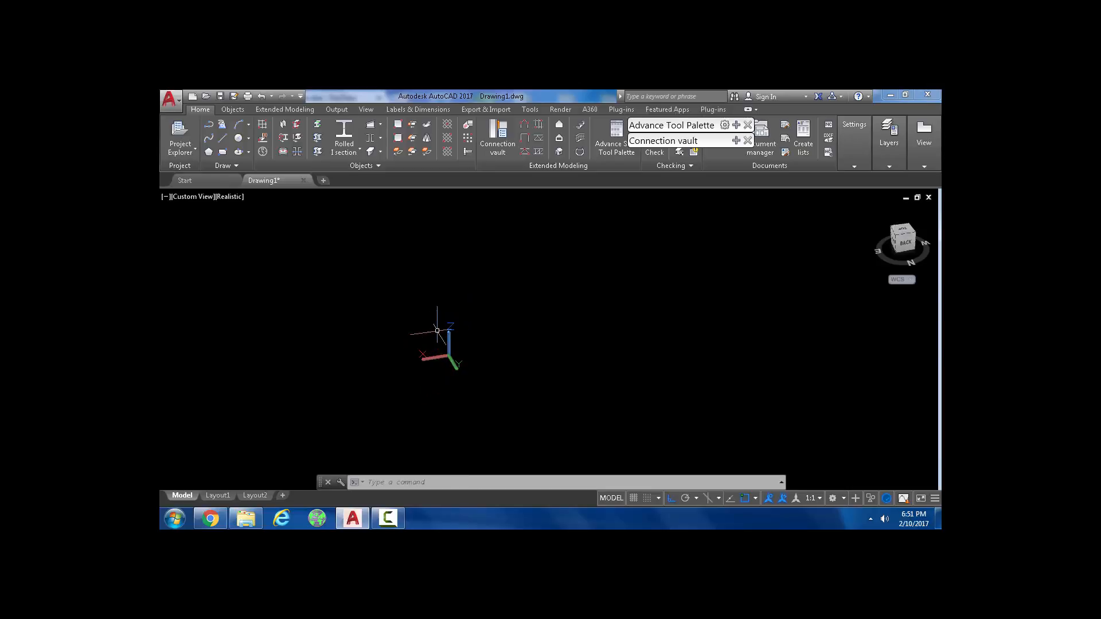
mouse_move(363, 195)
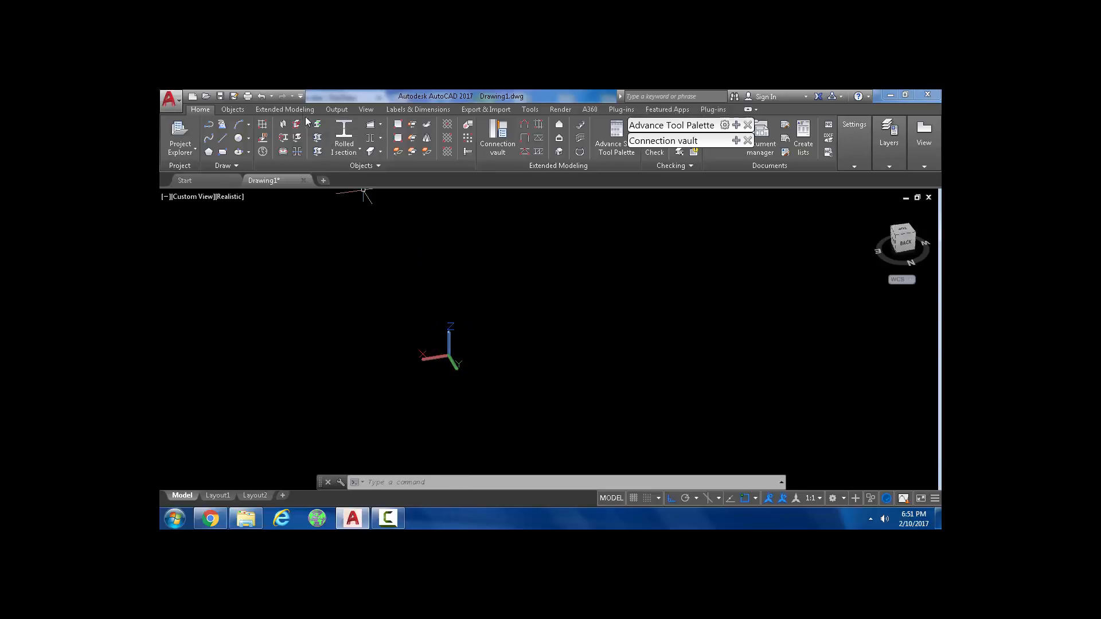
mouse_move(485, 405)
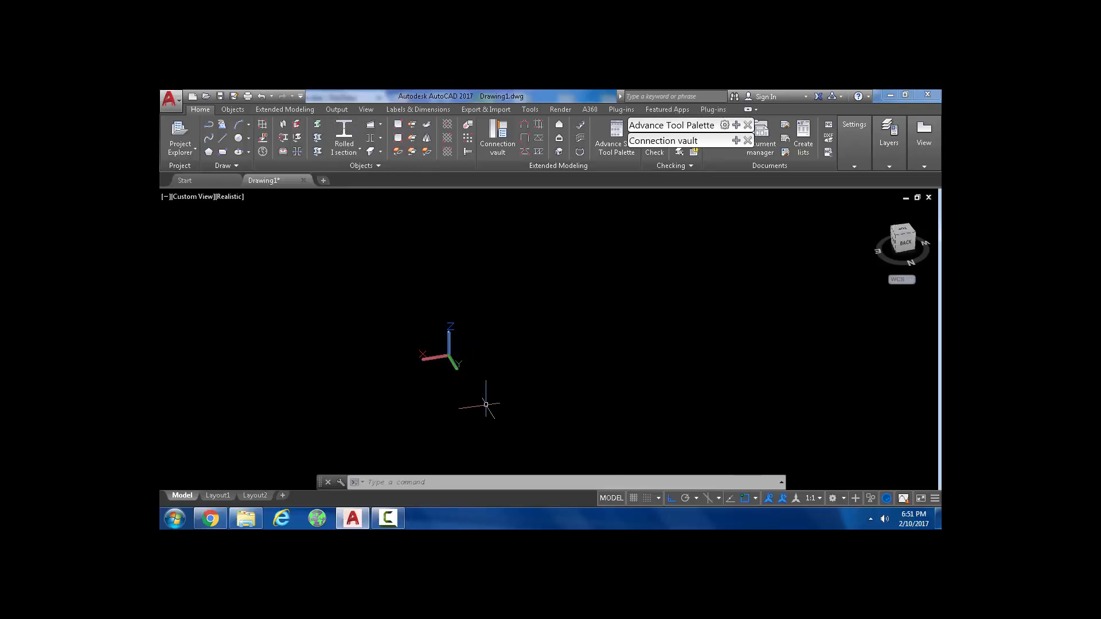
mouse_move(485, 405)
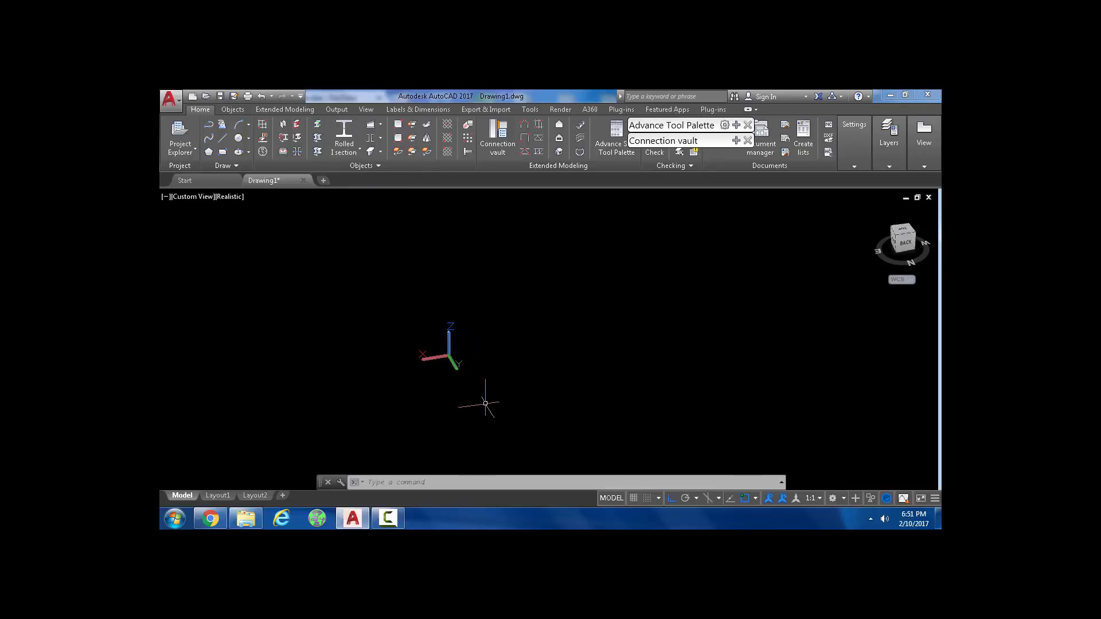
mouse_move(439, 328)
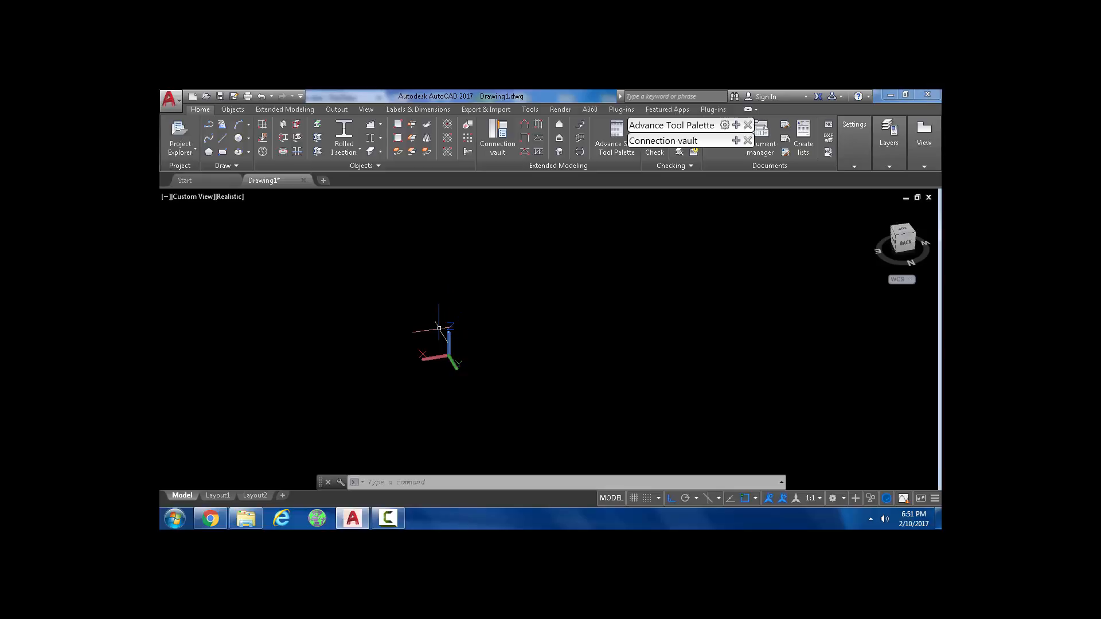
mouse_move(375, 244)
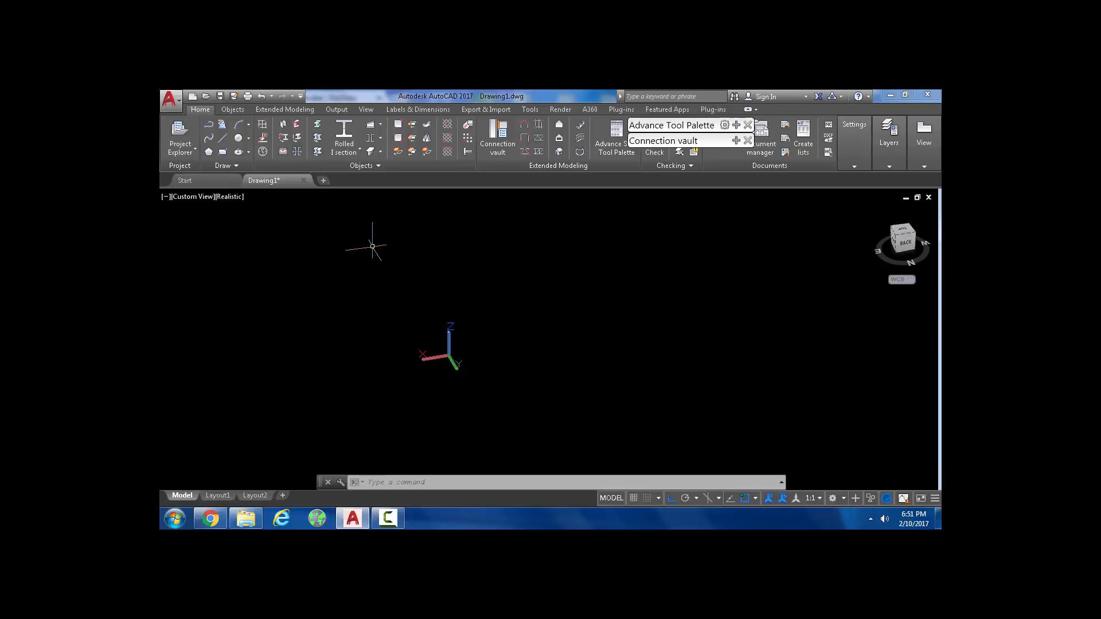
mouse_move(420, 345)
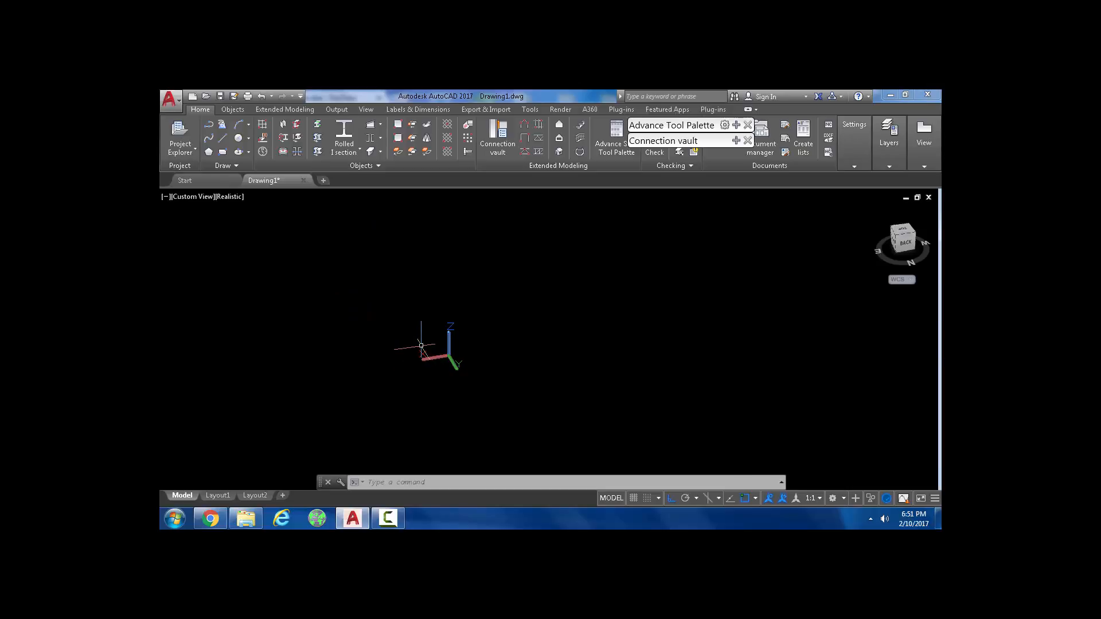
mouse_move(457, 312)
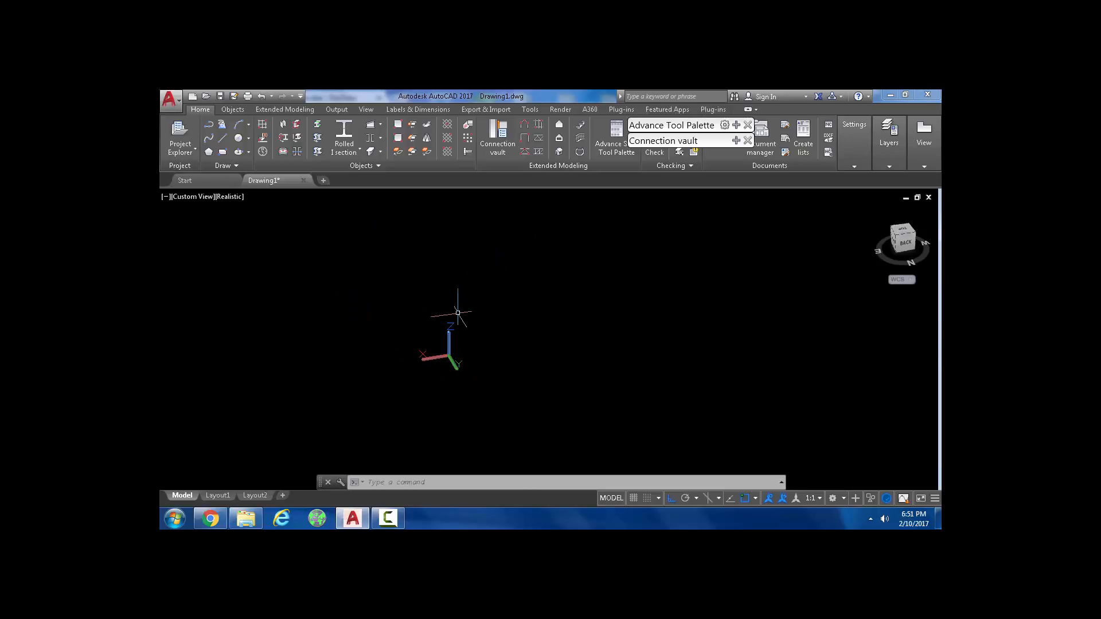
Step: Draw a vertical line from 0,0,0 rising 100 feet in the Z direction
left_click(457, 312)
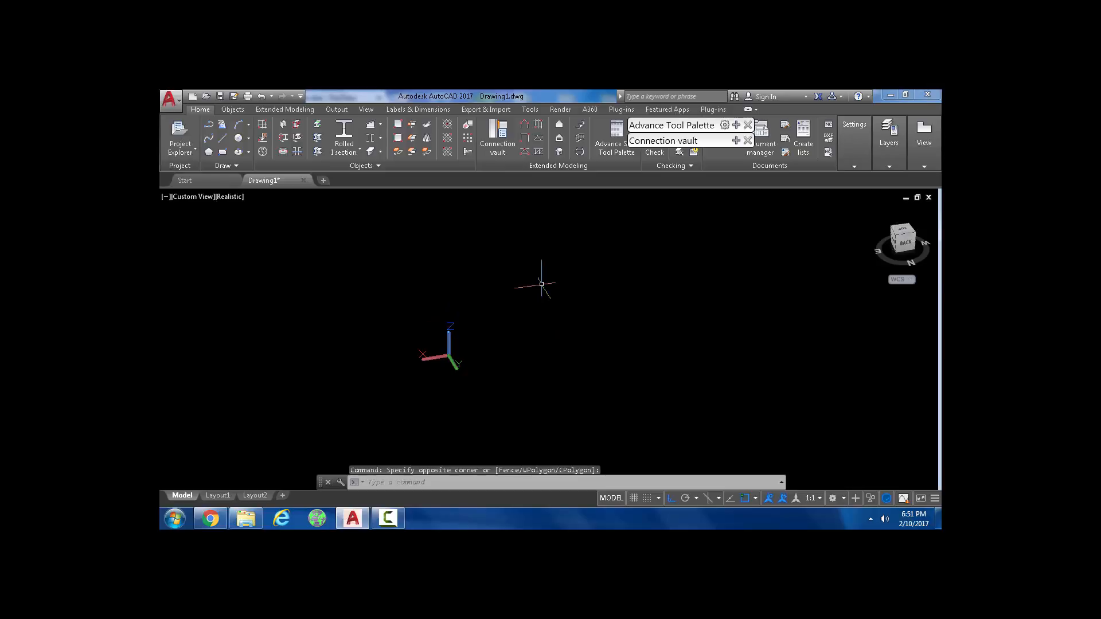
mouse_move(506, 281)
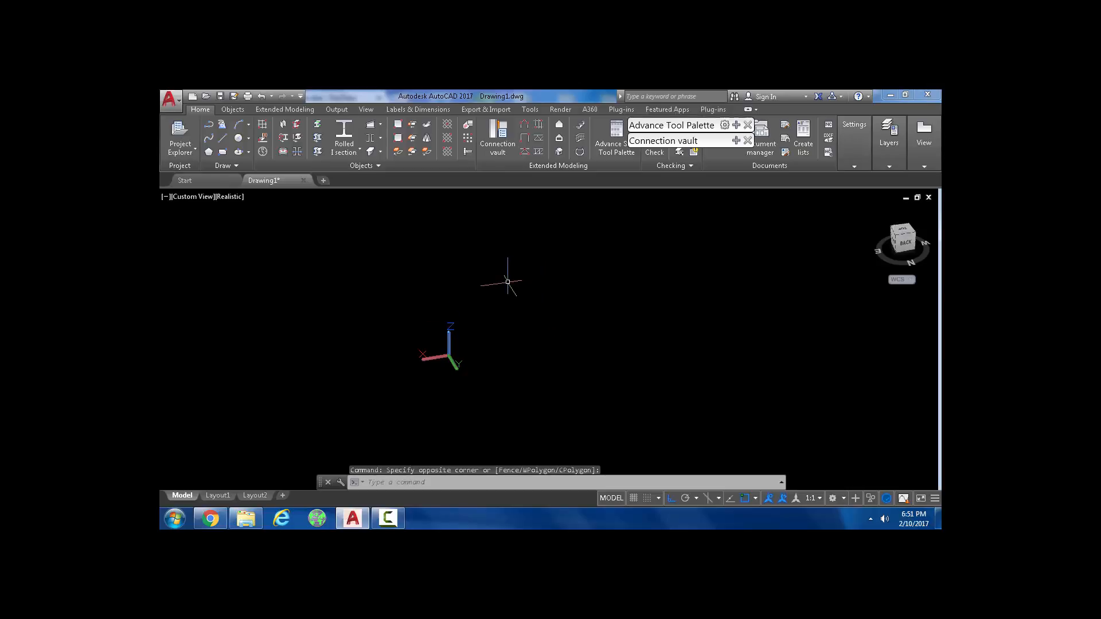
mouse_move(411, 226)
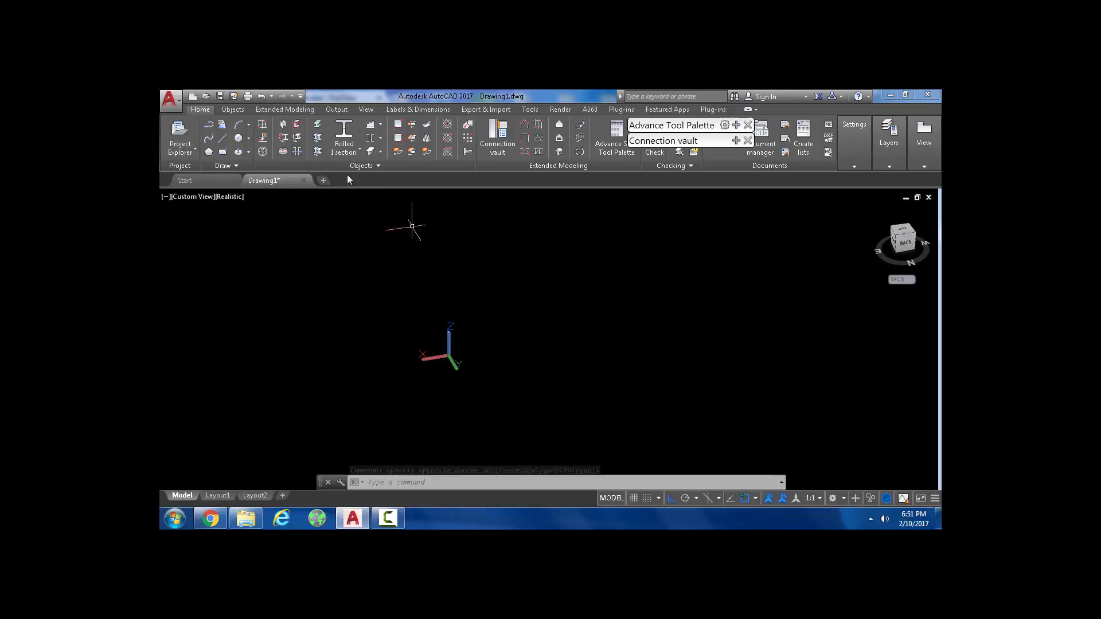
mouse_move(405, 279)
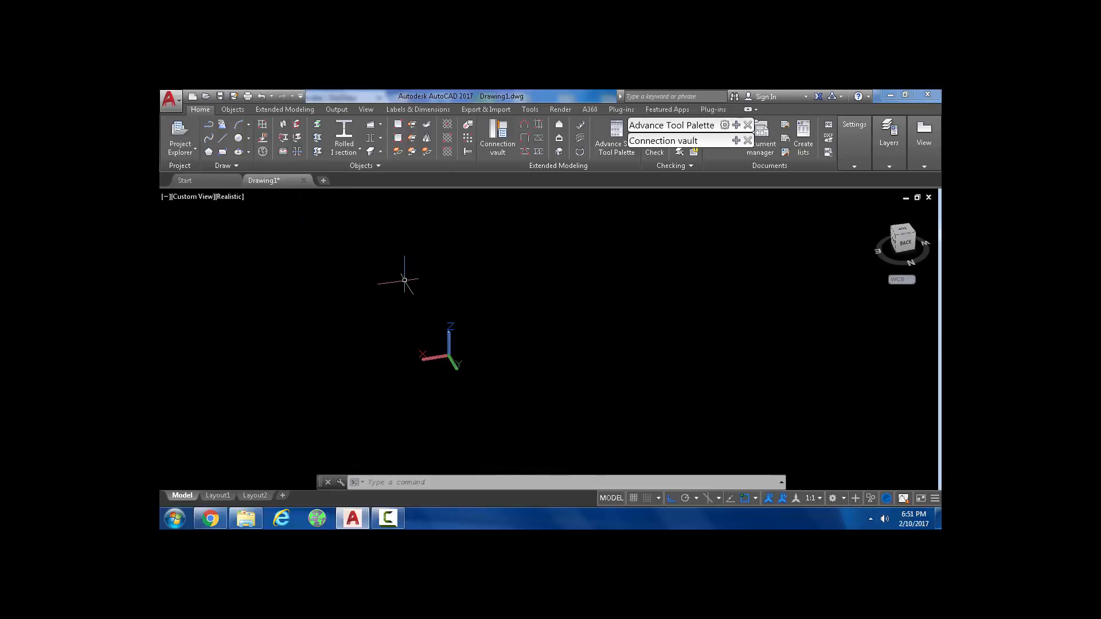
mouse_move(441, 310)
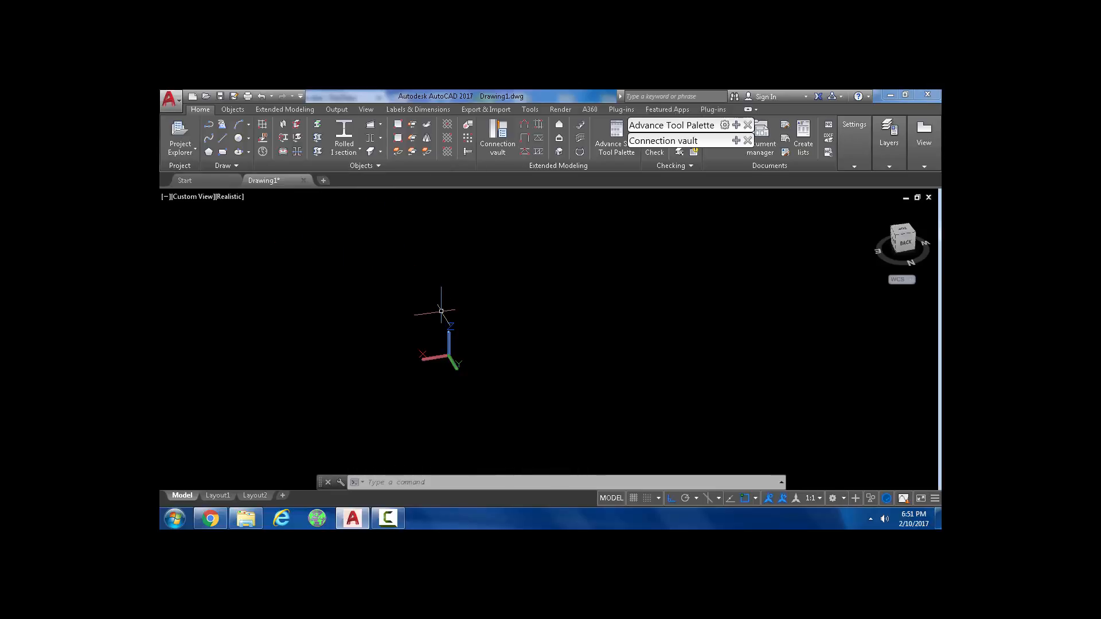
mouse_move(580, 334)
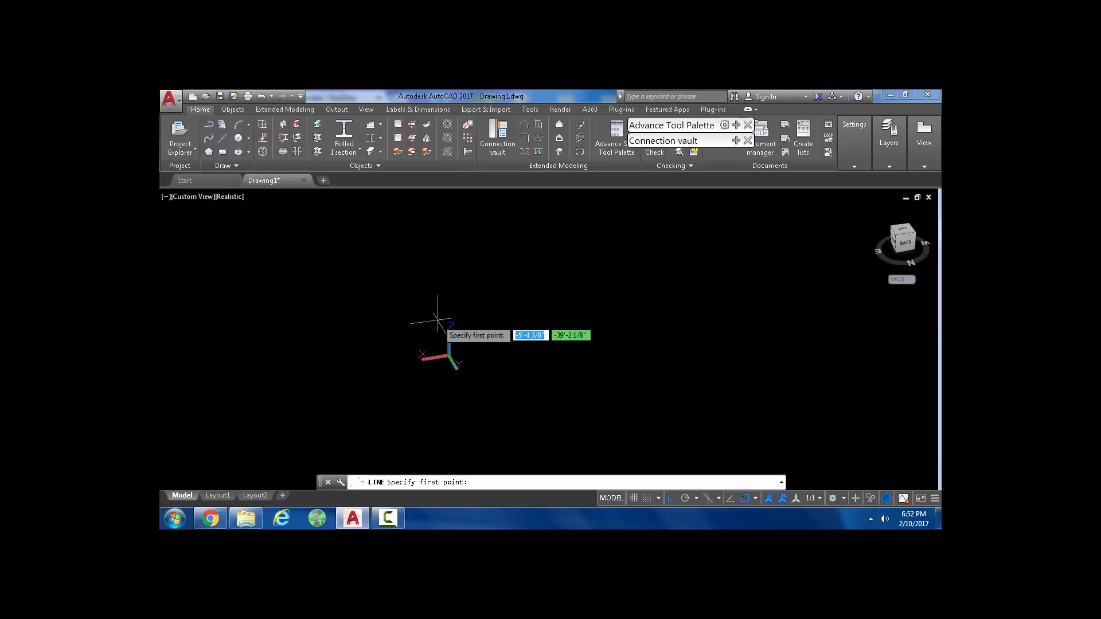
type("0")
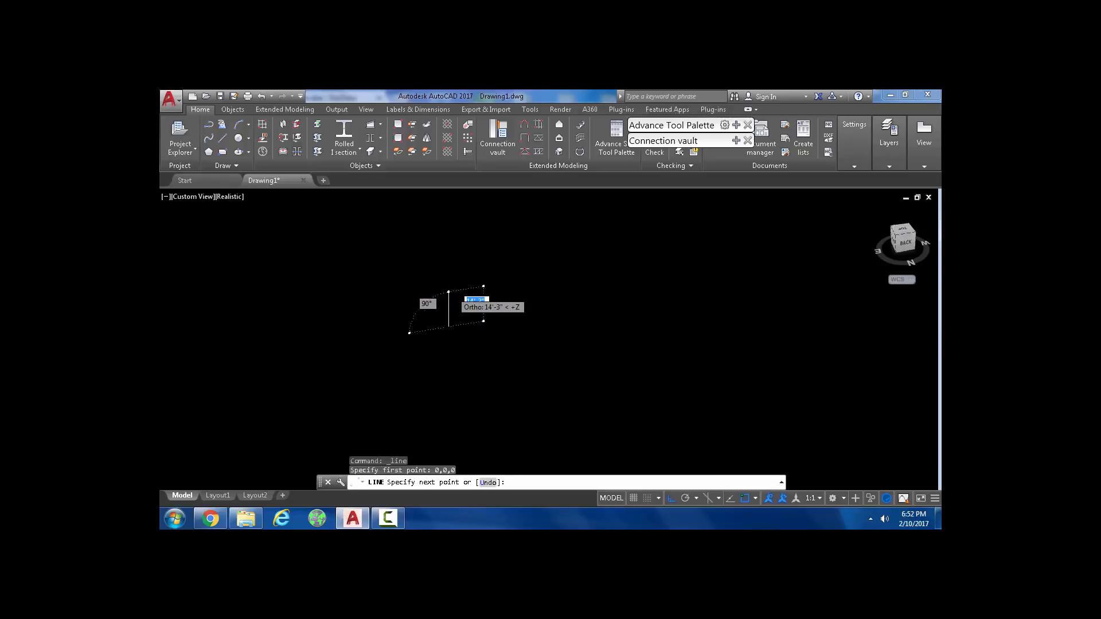
mouse_move(455, 309)
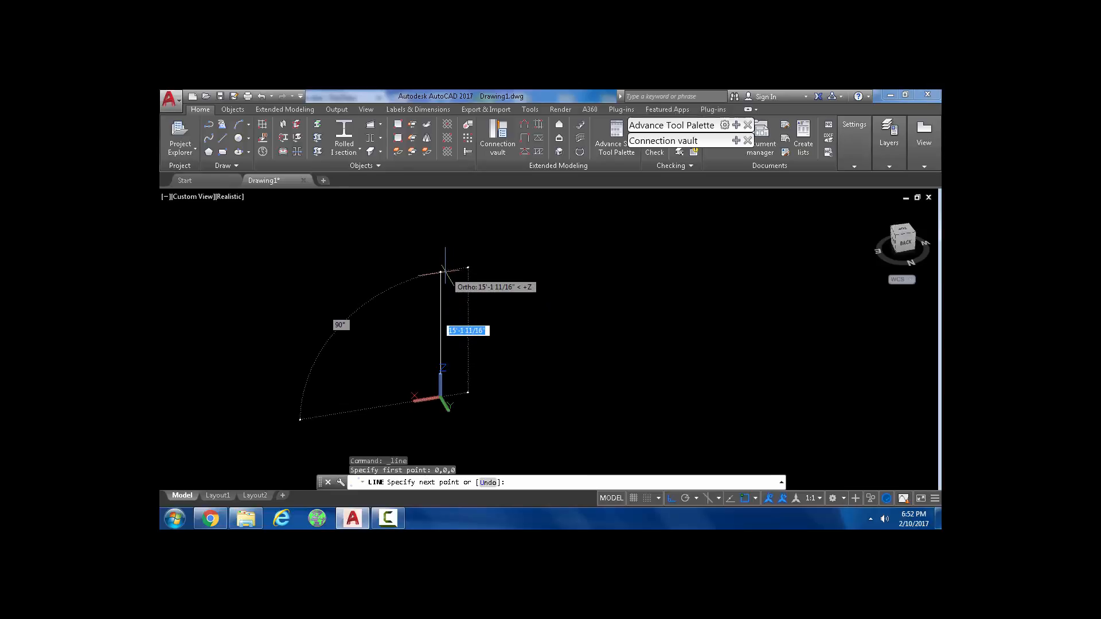
type("100'")
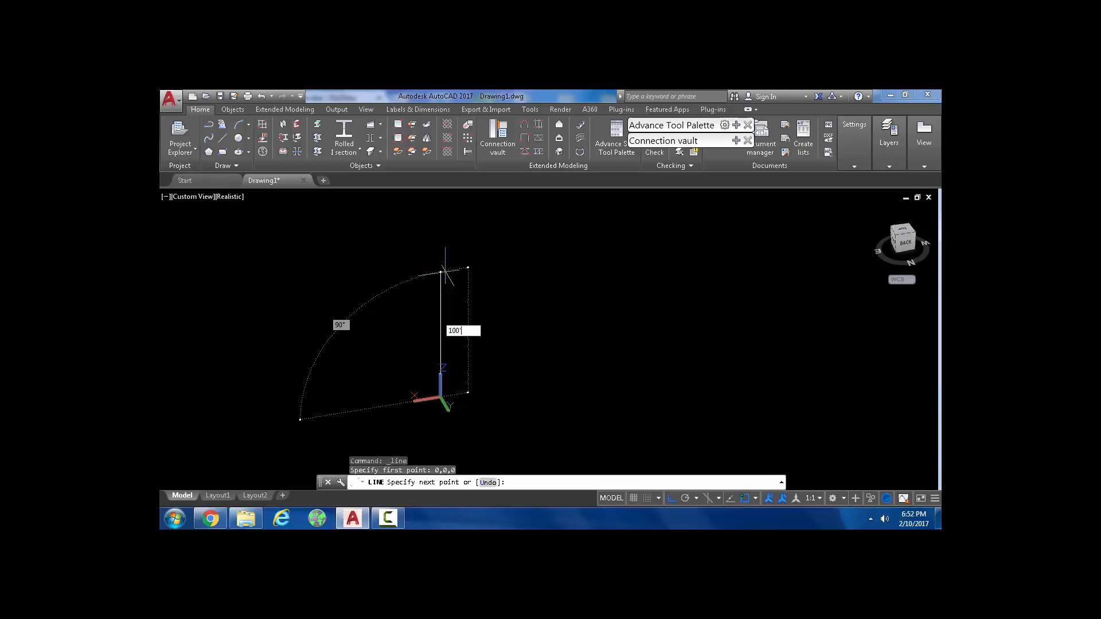
key("Return")
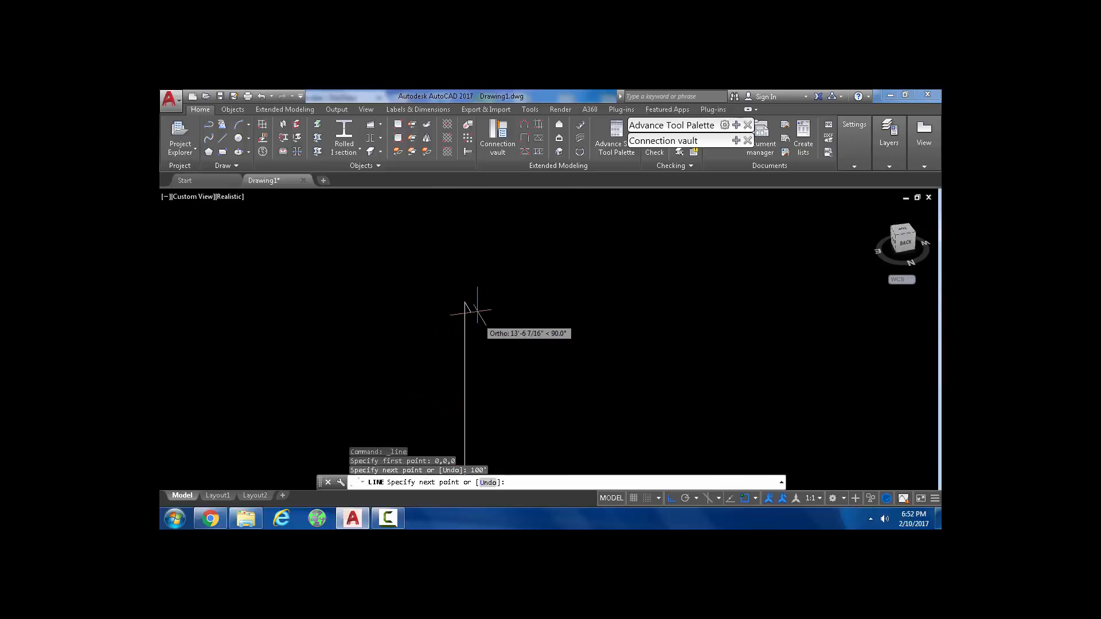
key("Escape")
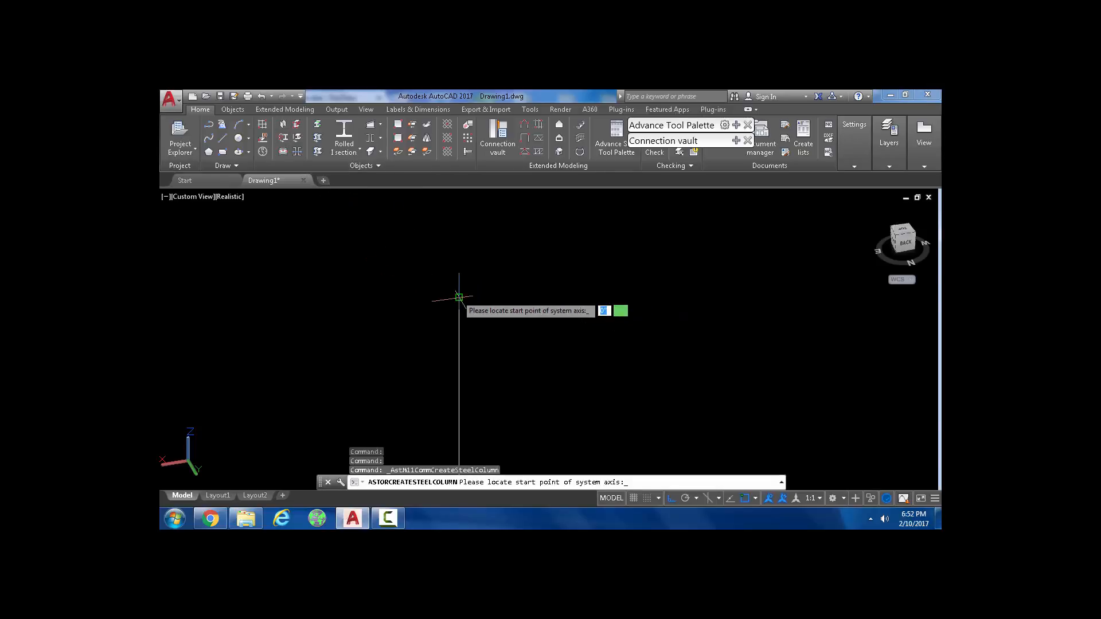
mouse_move(481, 300)
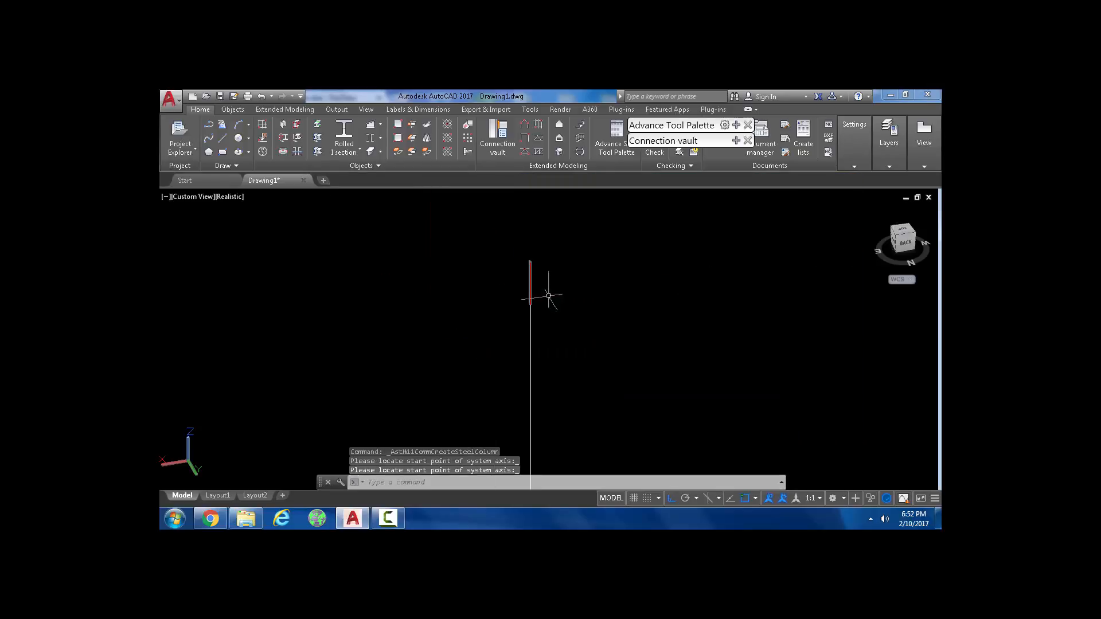
Step: Place a steel column with its axis on the vertical guide line
left_click(547, 295)
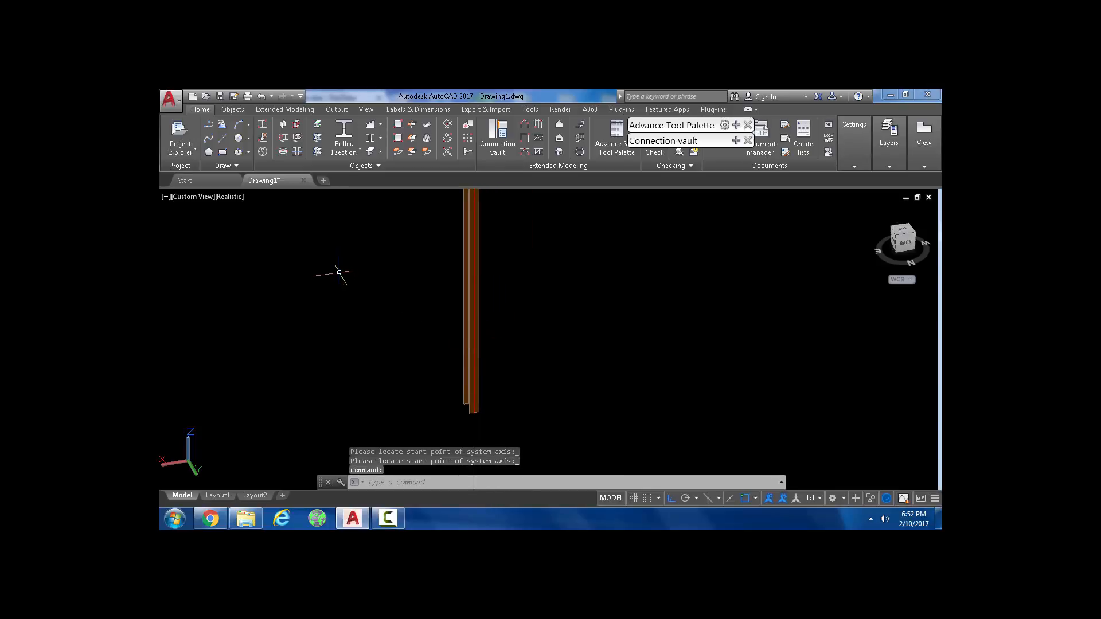
mouse_move(203, 134)
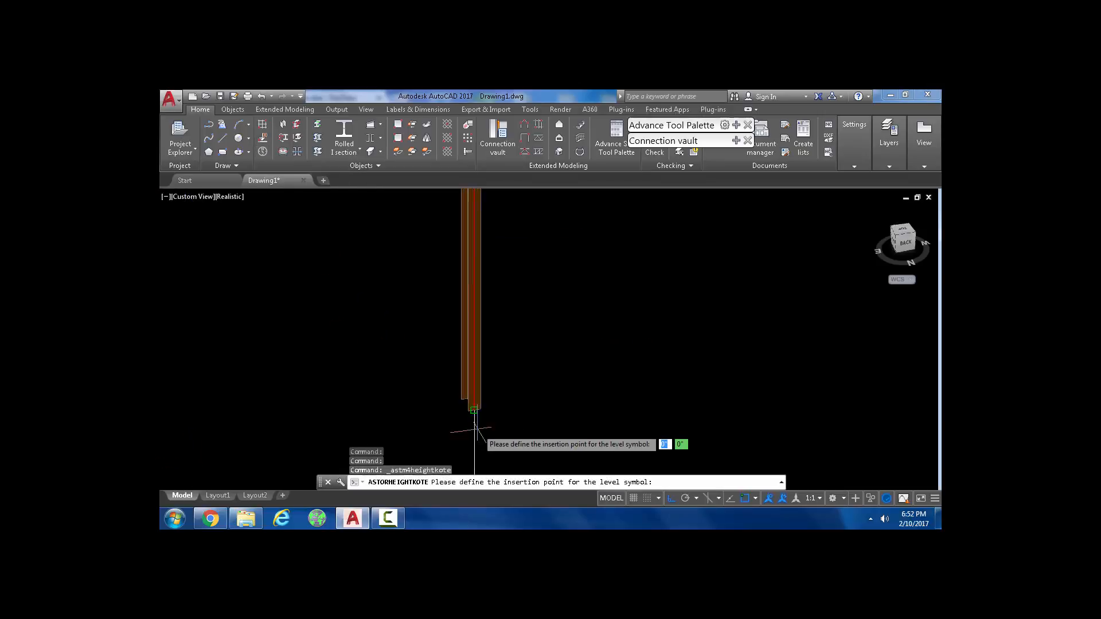
mouse_move(478, 428)
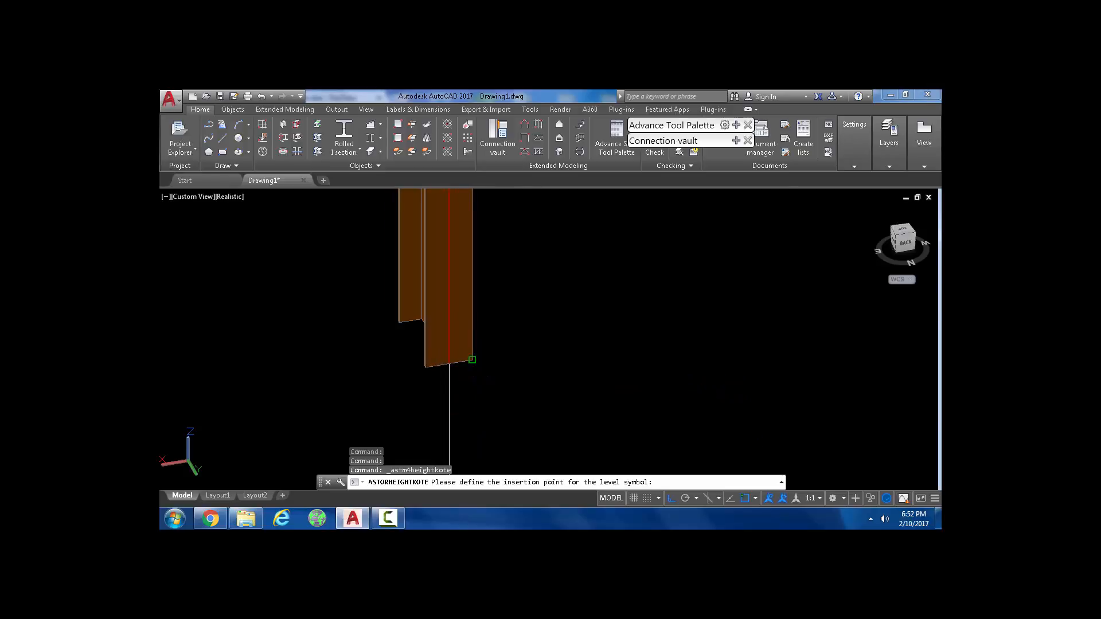
Step: Place a Level Symbol at the column's top, reading 116' absolute height, then close
left_click(470, 359)
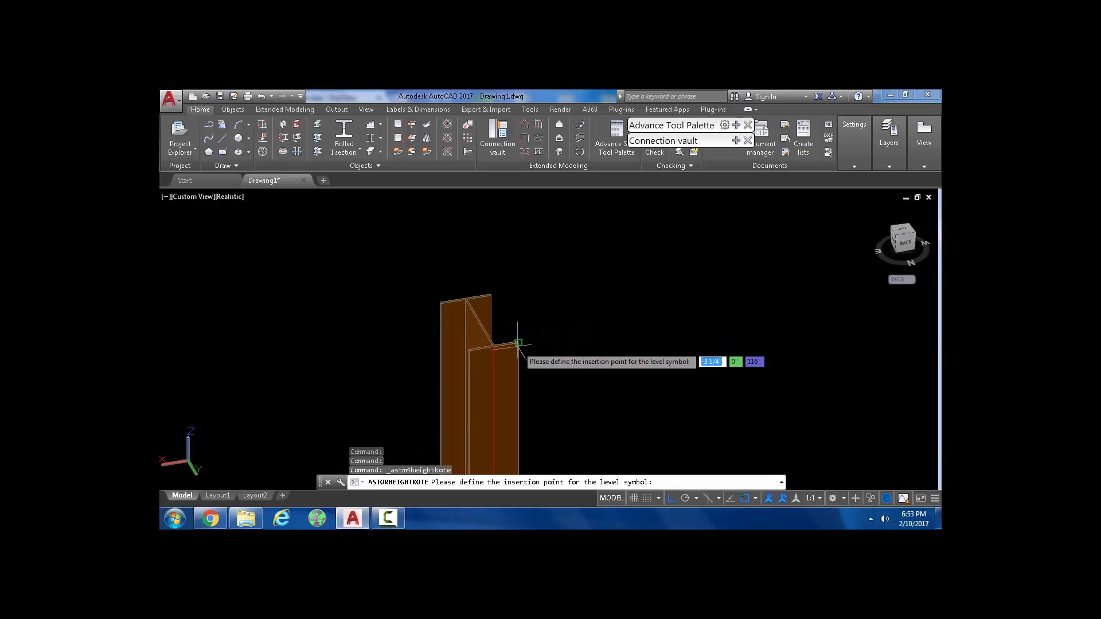
left_click(519, 344)
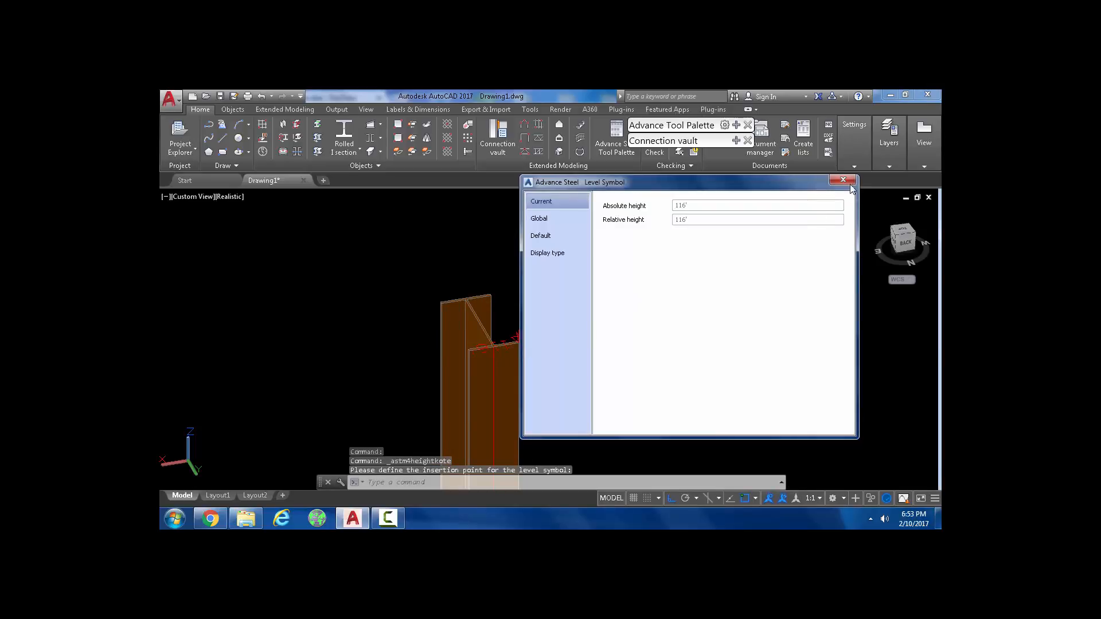
left_click(844, 181)
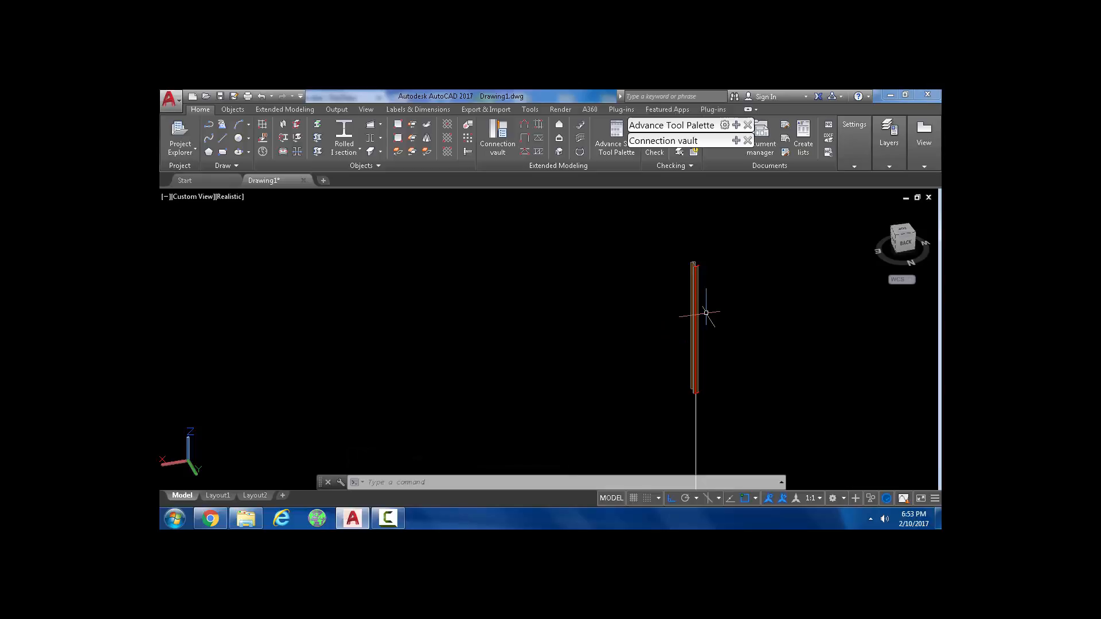
mouse_move(578, 292)
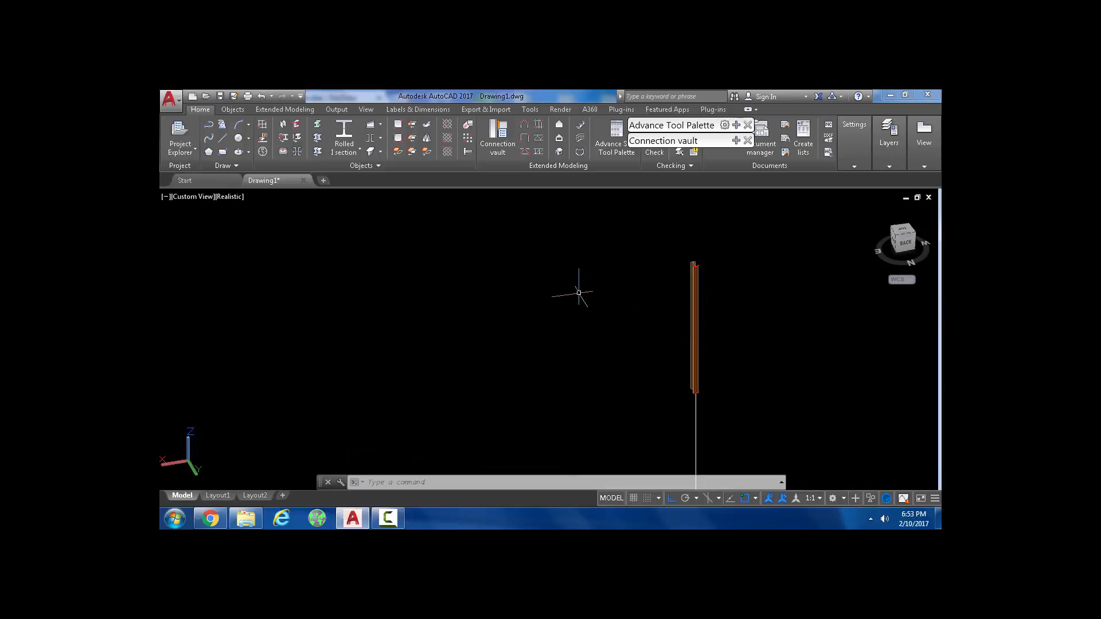
mouse_move(554, 209)
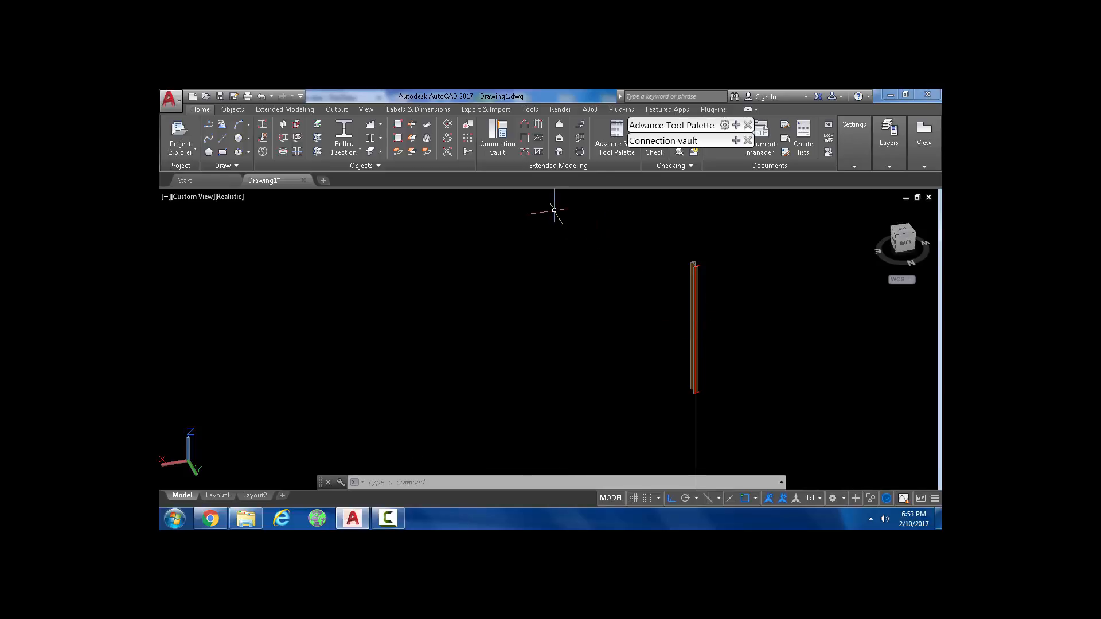
mouse_move(545, 258)
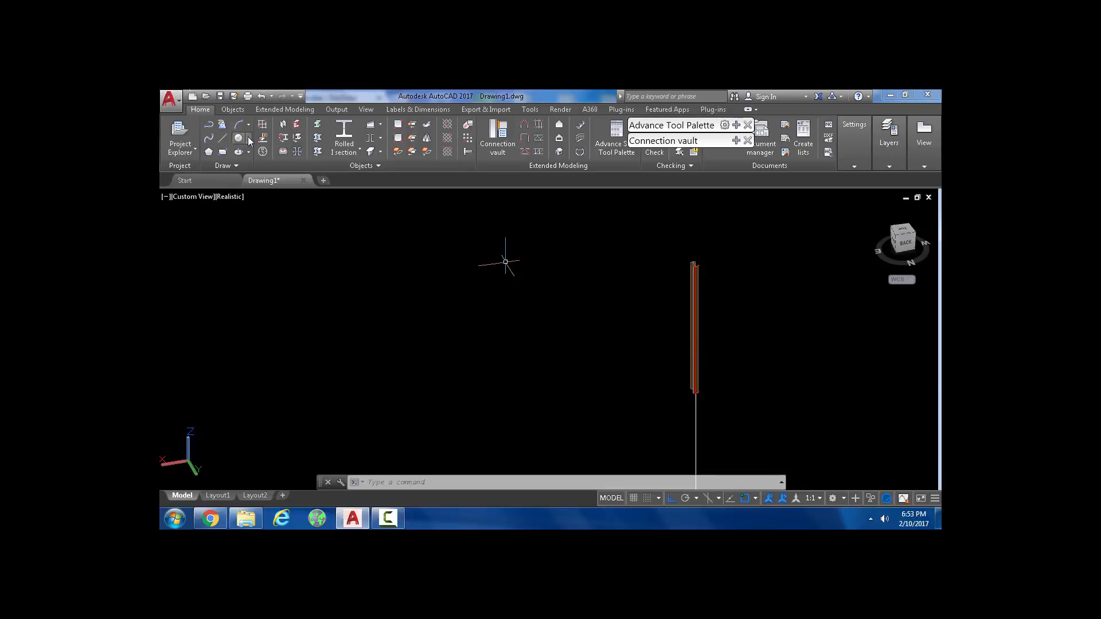
mouse_move(262, 138)
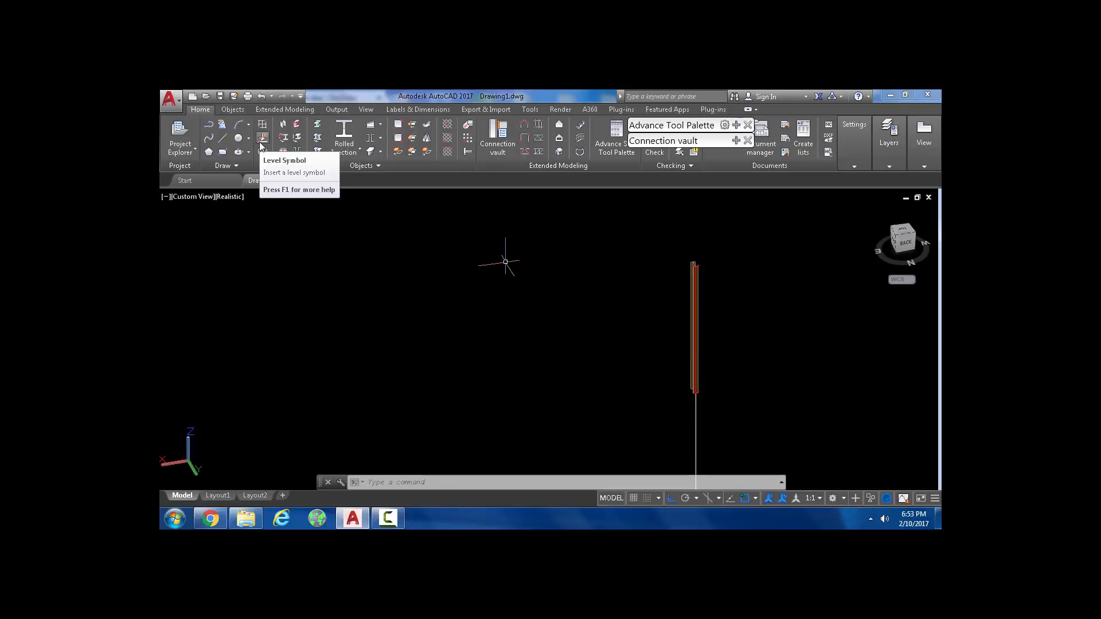